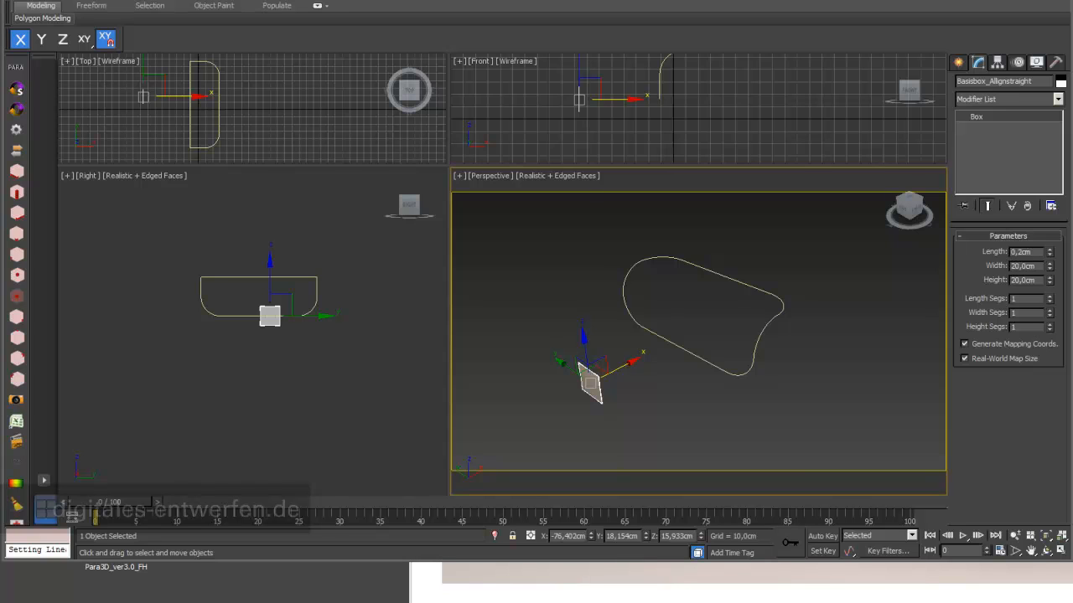
mouse_move(645, 396)
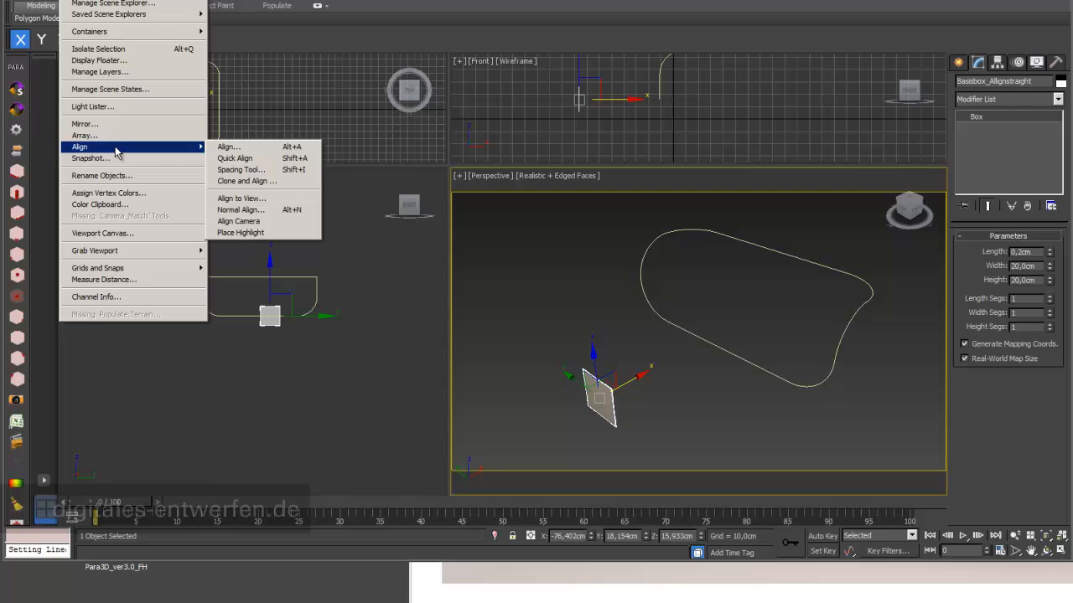
Step: Launch the Spacing Tool and pick the closed spline as its path, previewing 209 box instances
click(241, 169)
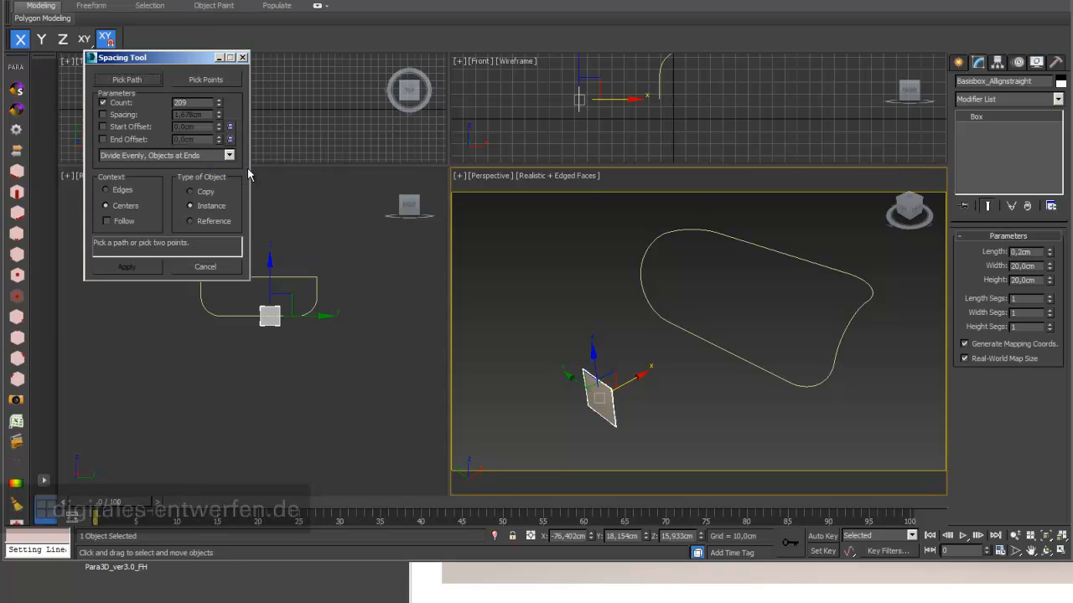
drag(122, 57, 224, 125)
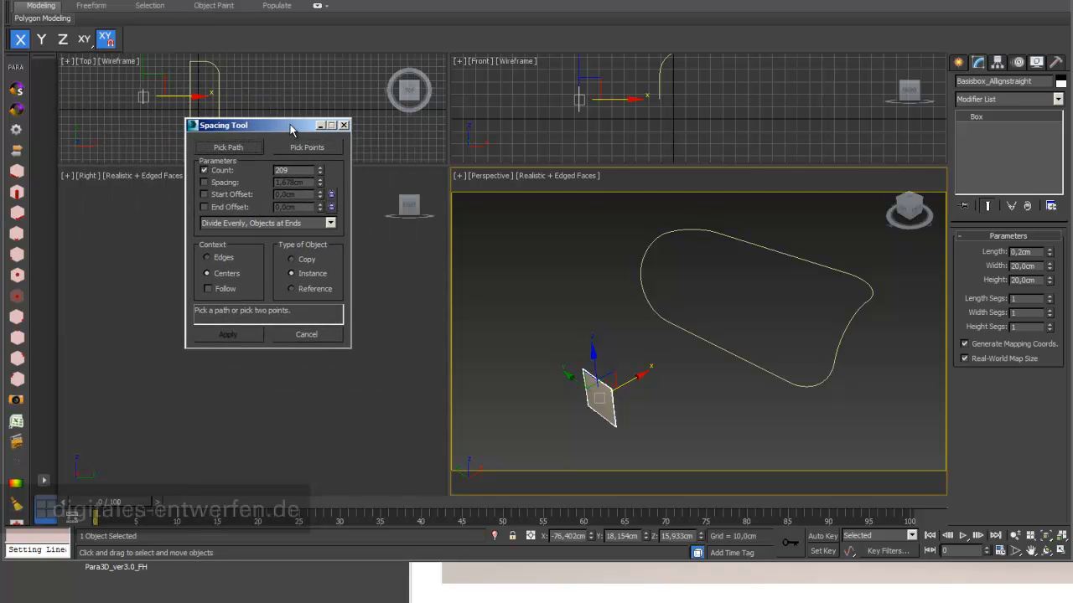
mouse_move(607, 425)
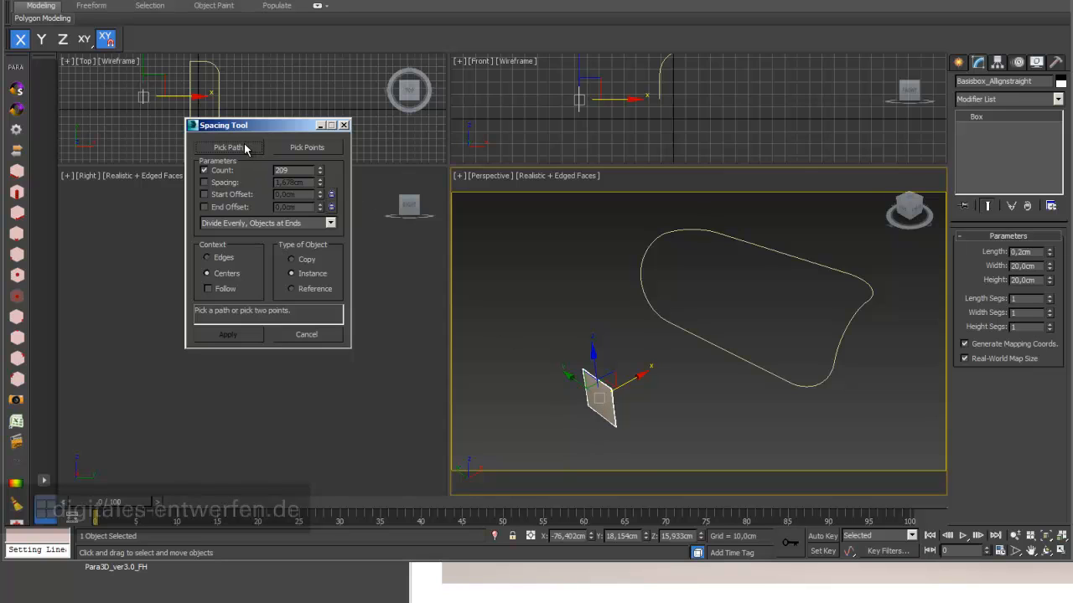
click(228, 147)
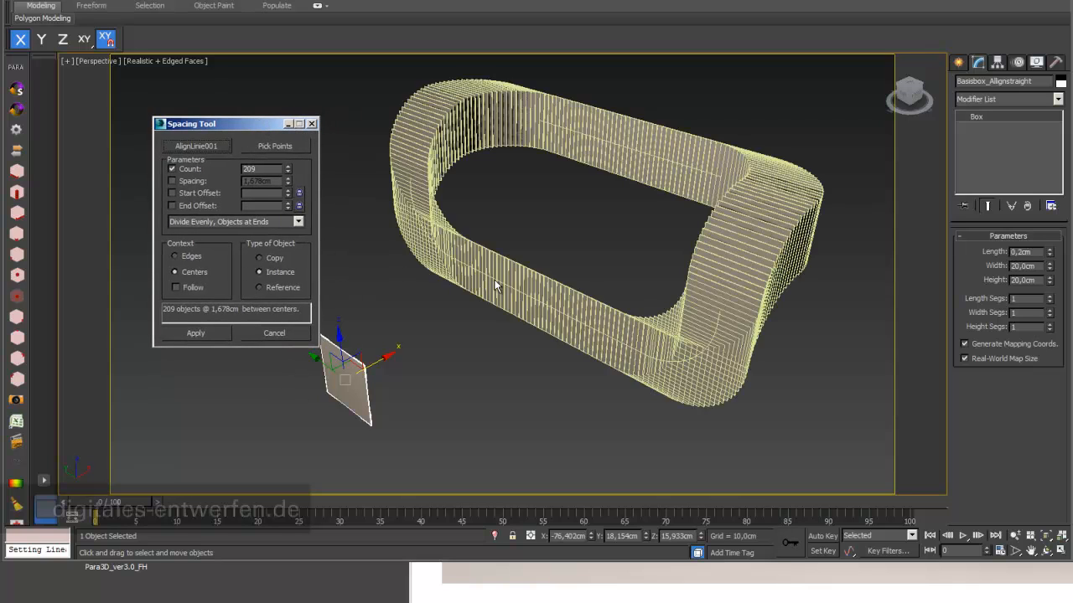
mouse_move(494, 267)
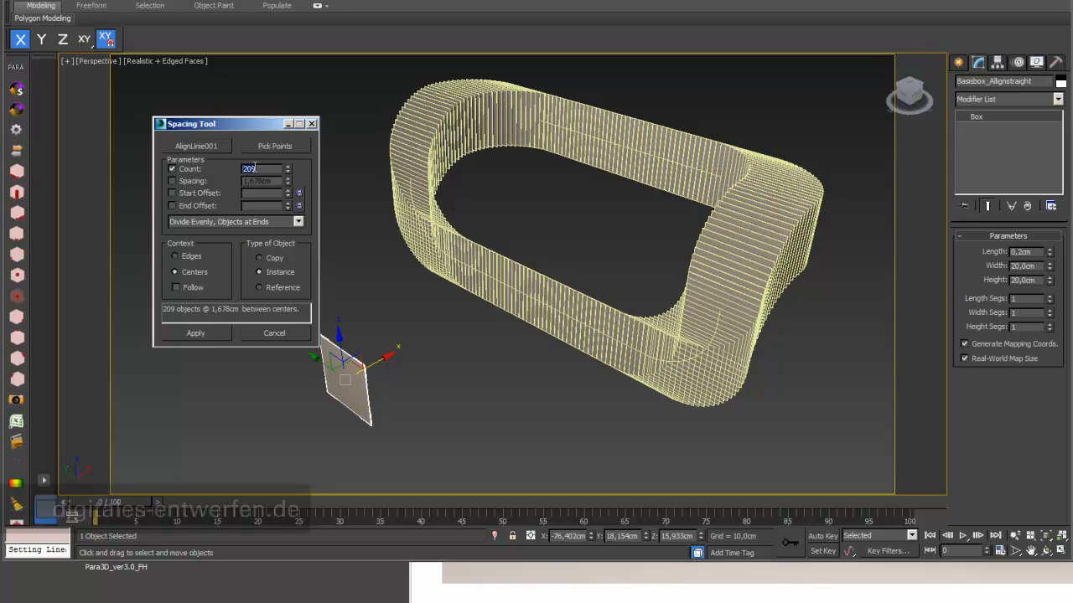
Step: Change the Spacing Tool count from 50 to 200, with Follow toggled off then back on
text(50)
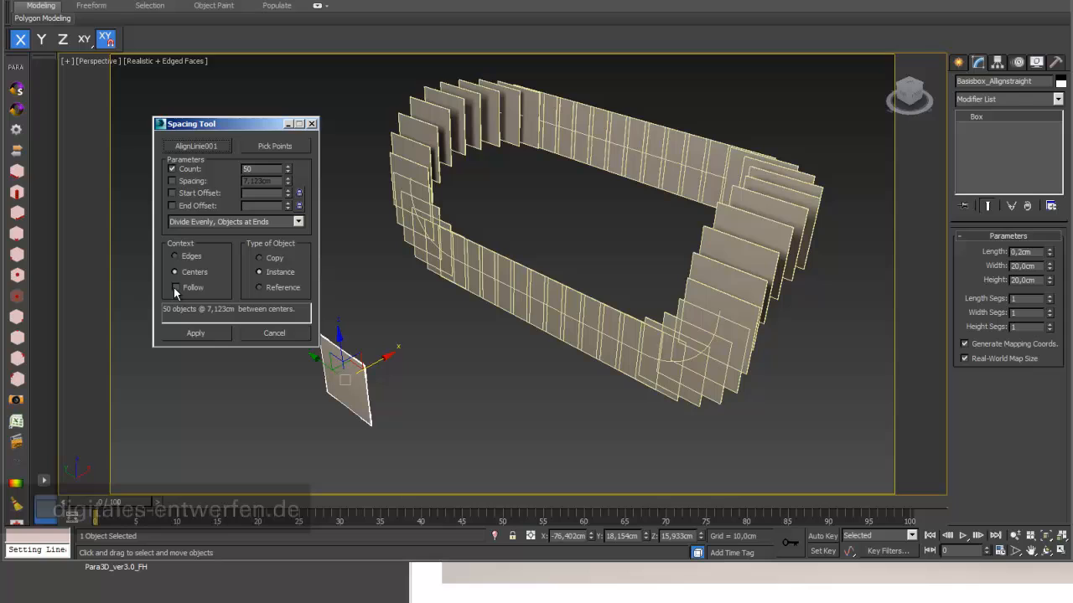
click(175, 288)
text(200)
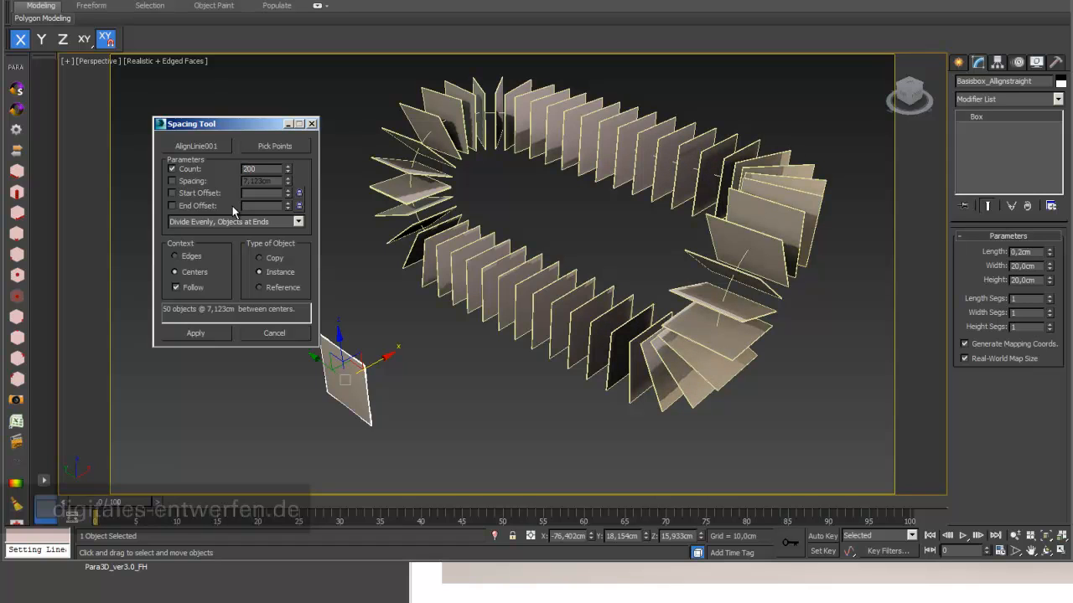
click(288, 166)
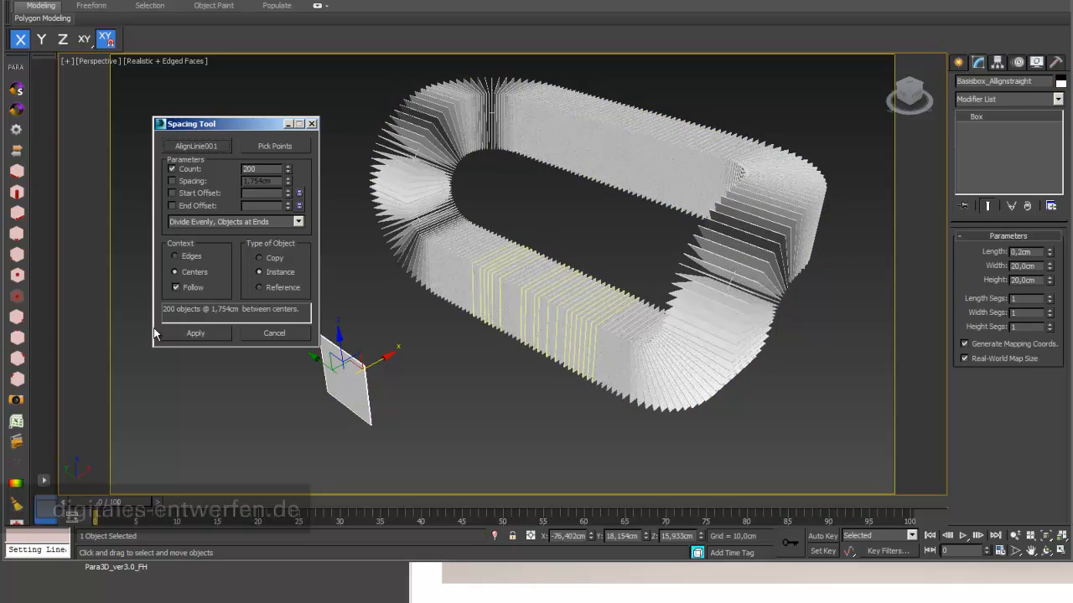
click(176, 288)
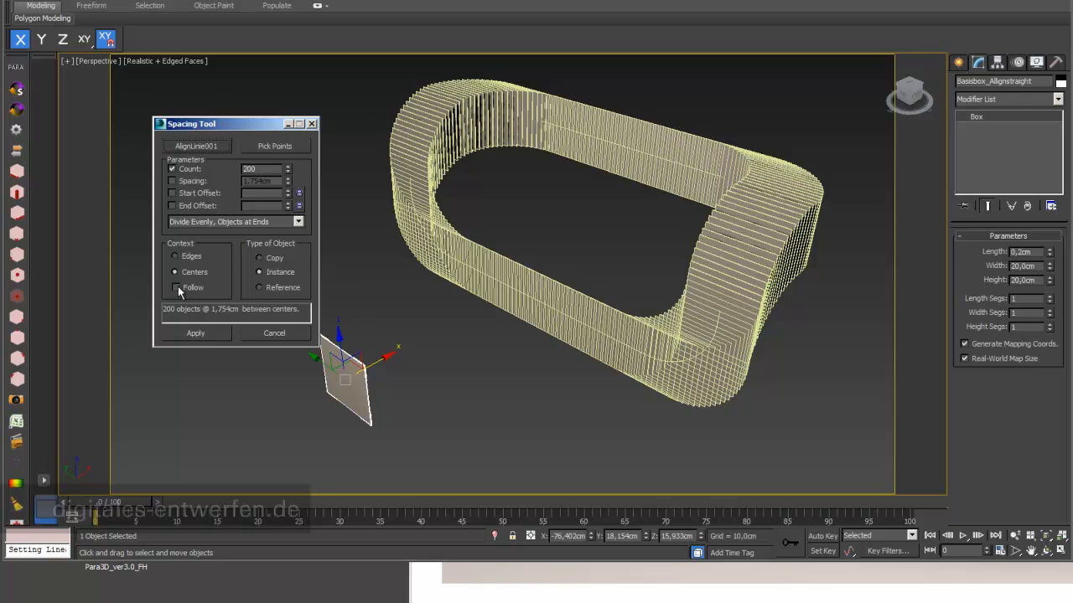
click(176, 288)
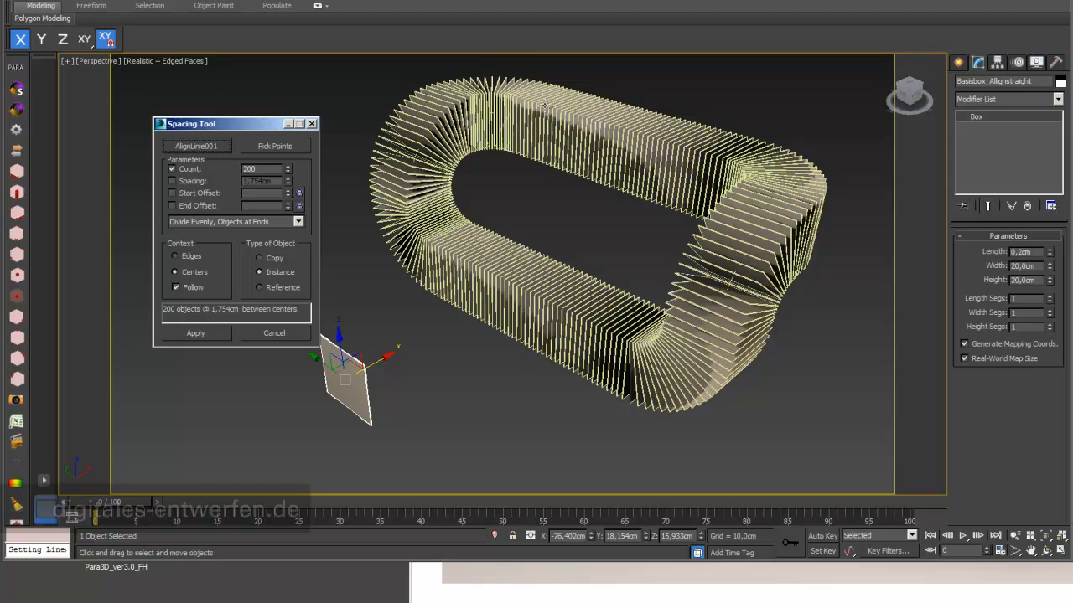
mouse_move(428, 138)
text(201)
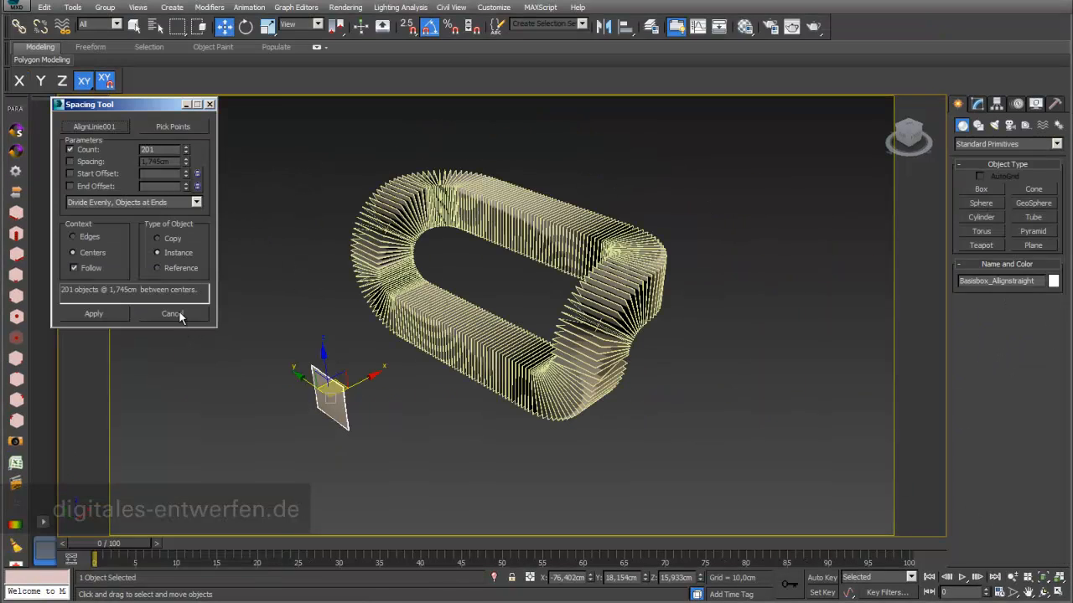
Step: Cancel the spacing preview, restore four viewports, and clone the box as a crosswise duplicate
click(172, 313)
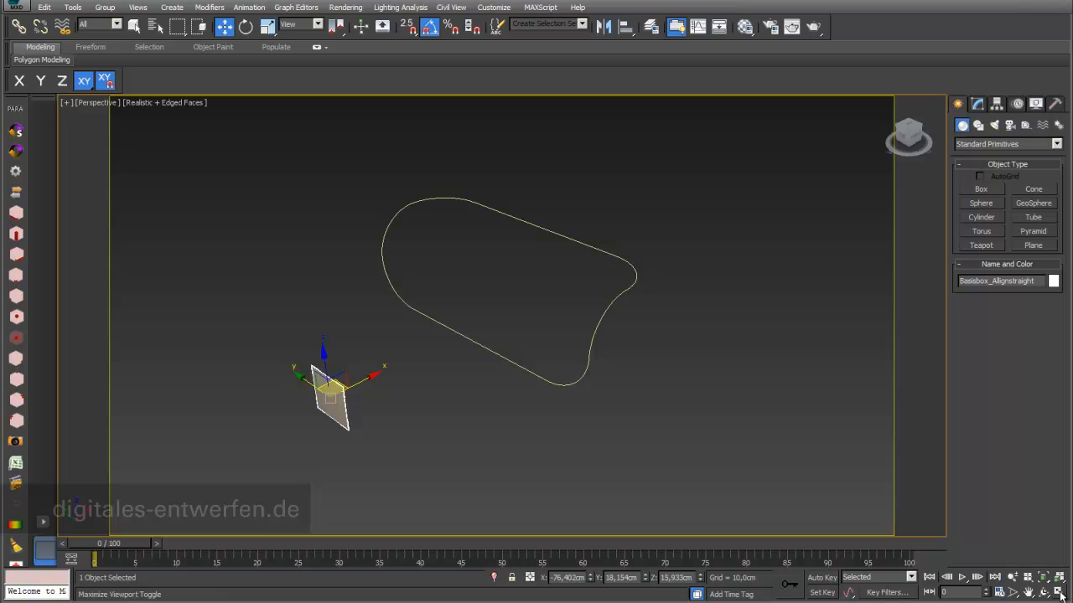
key(Alt+w)
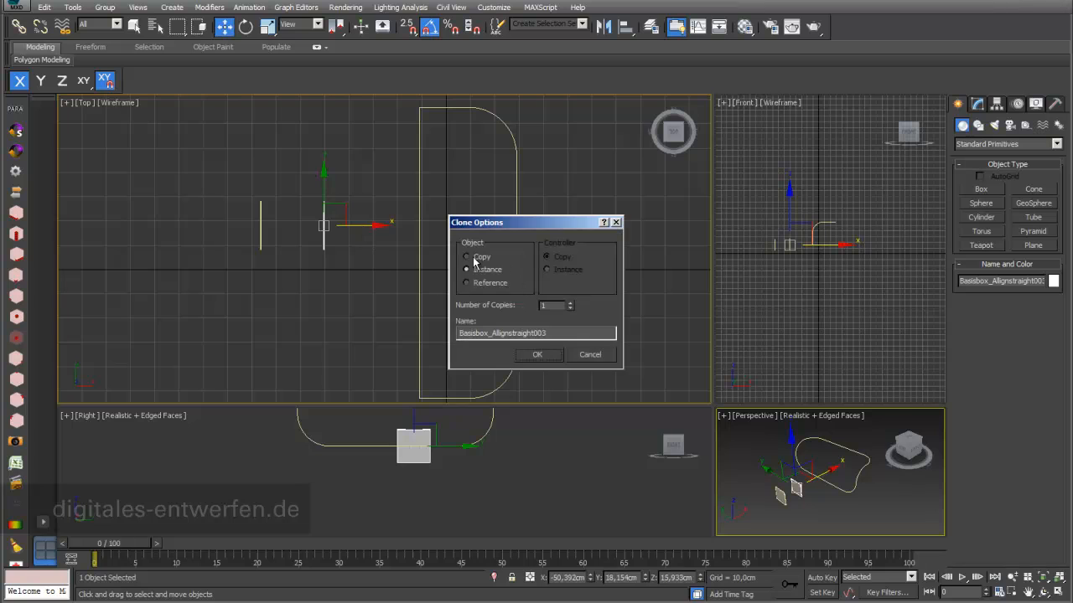
click(537, 354)
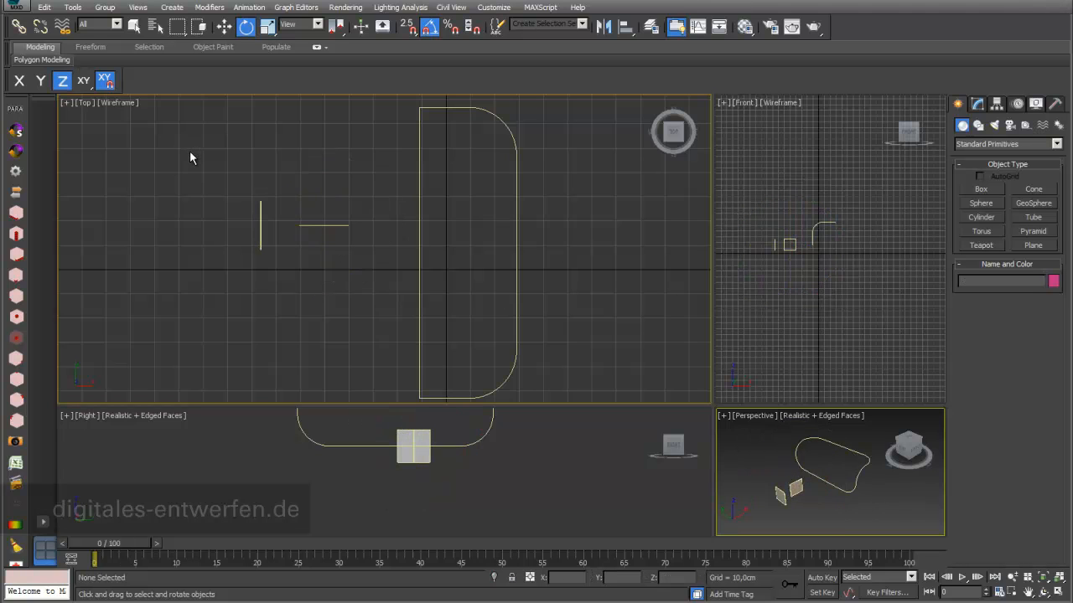
mouse_move(330, 226)
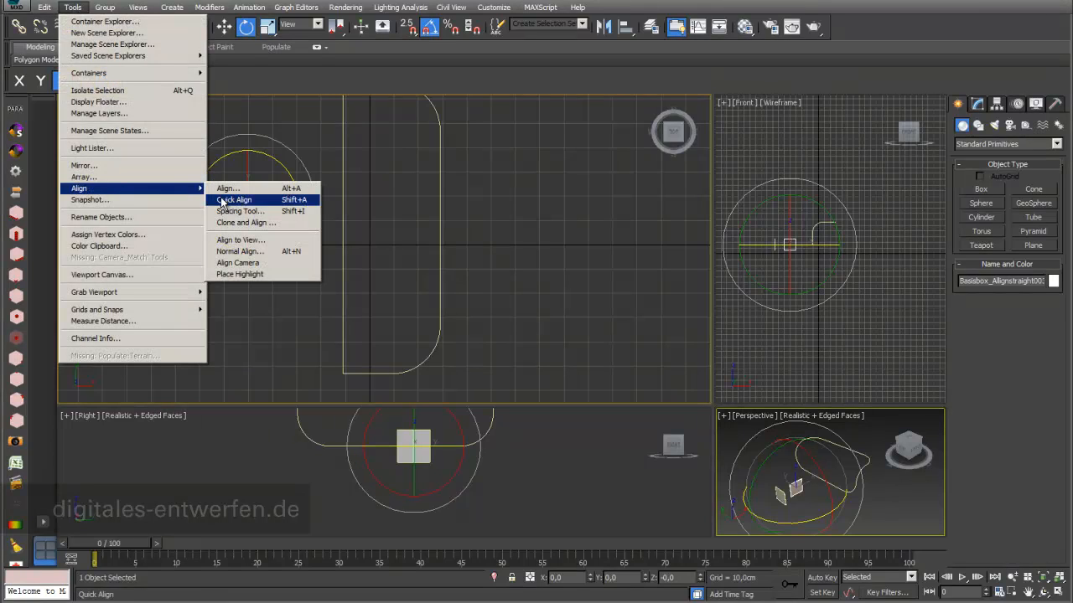
click(241, 211)
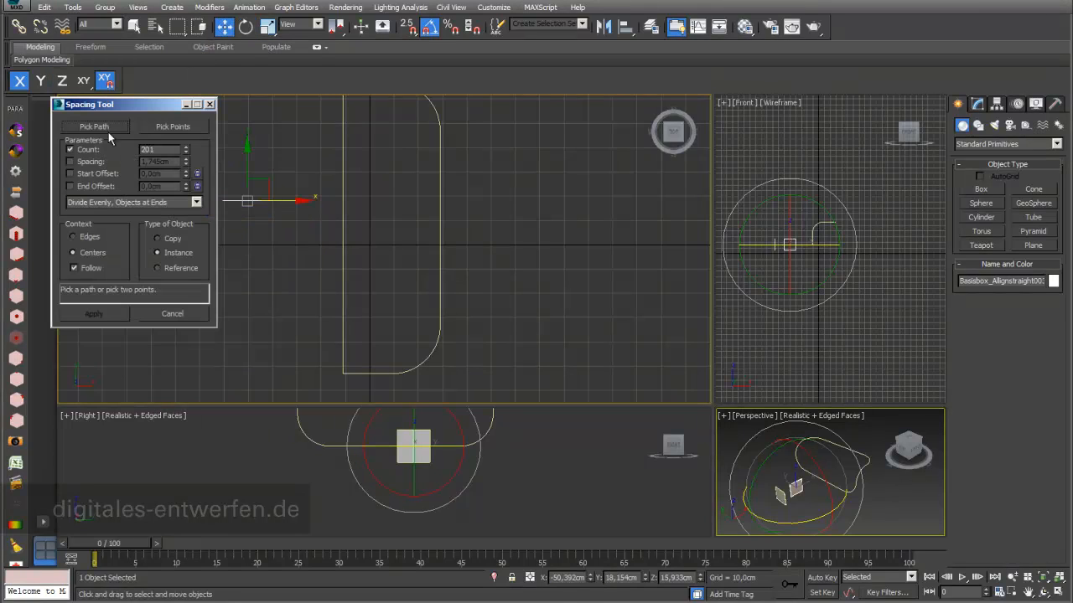
click(94, 127)
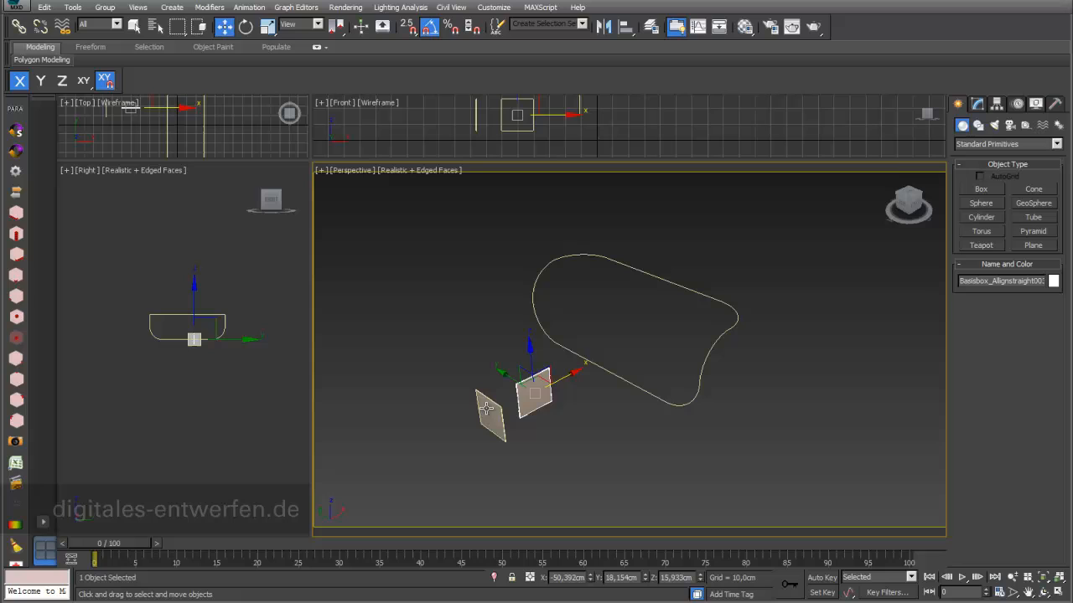
drag(532, 390, 482, 398)
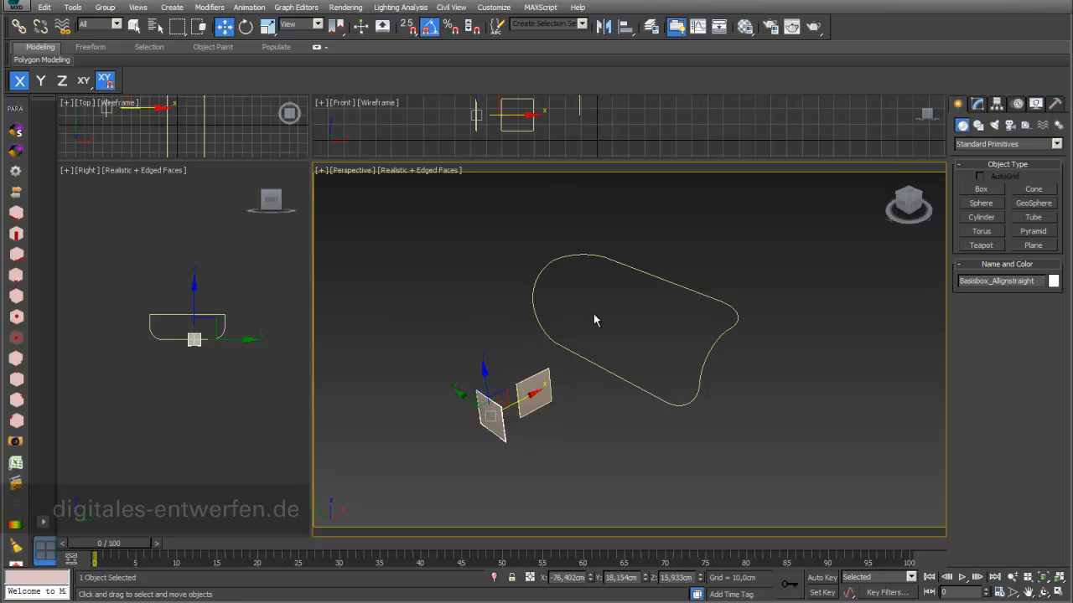
mouse_move(153, 150)
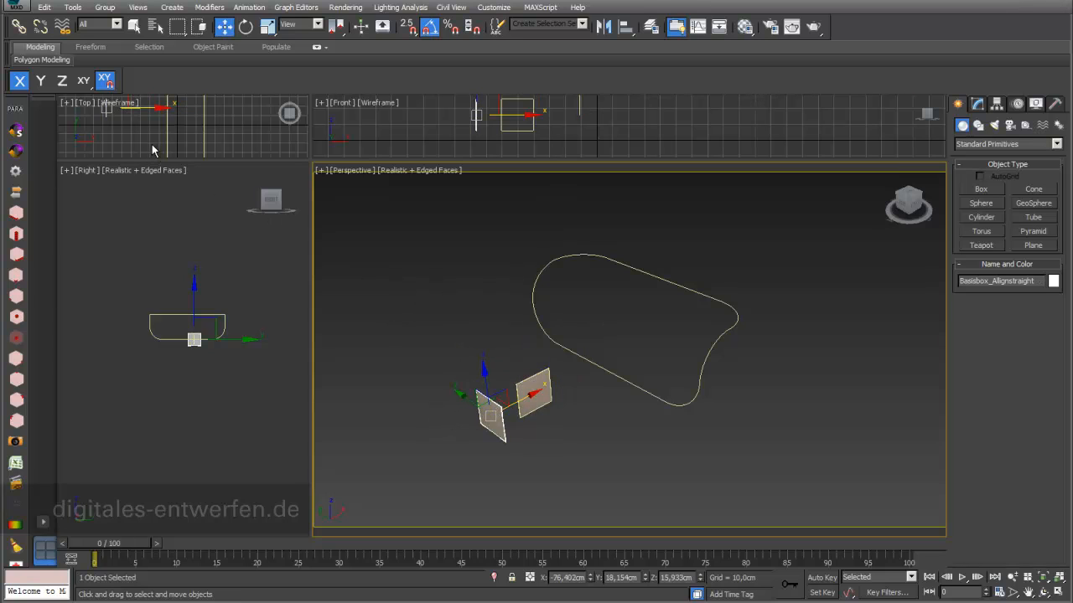
mouse_move(559, 343)
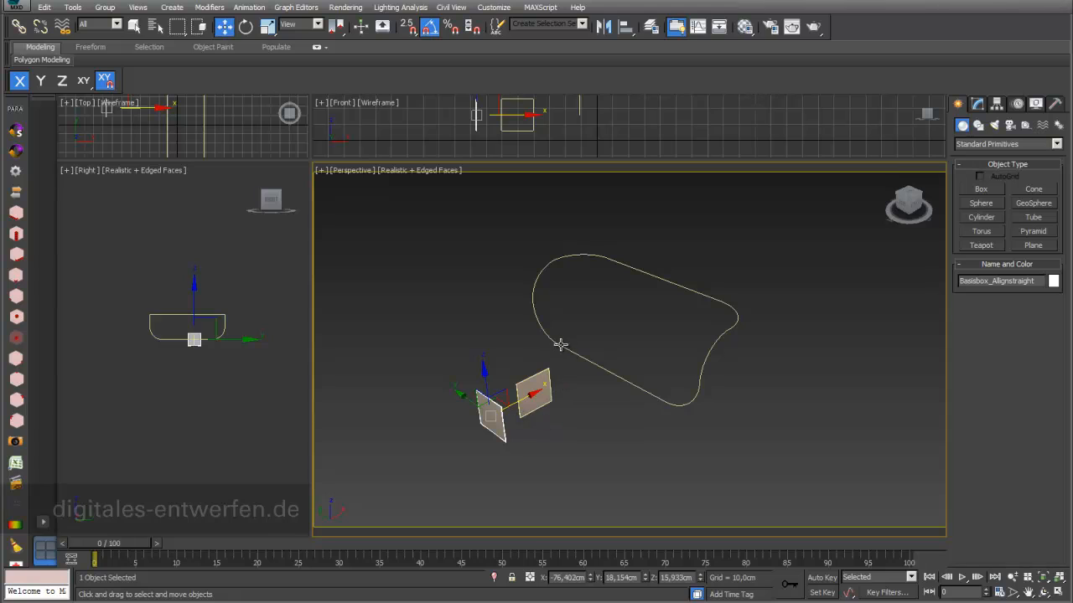
mouse_move(548, 356)
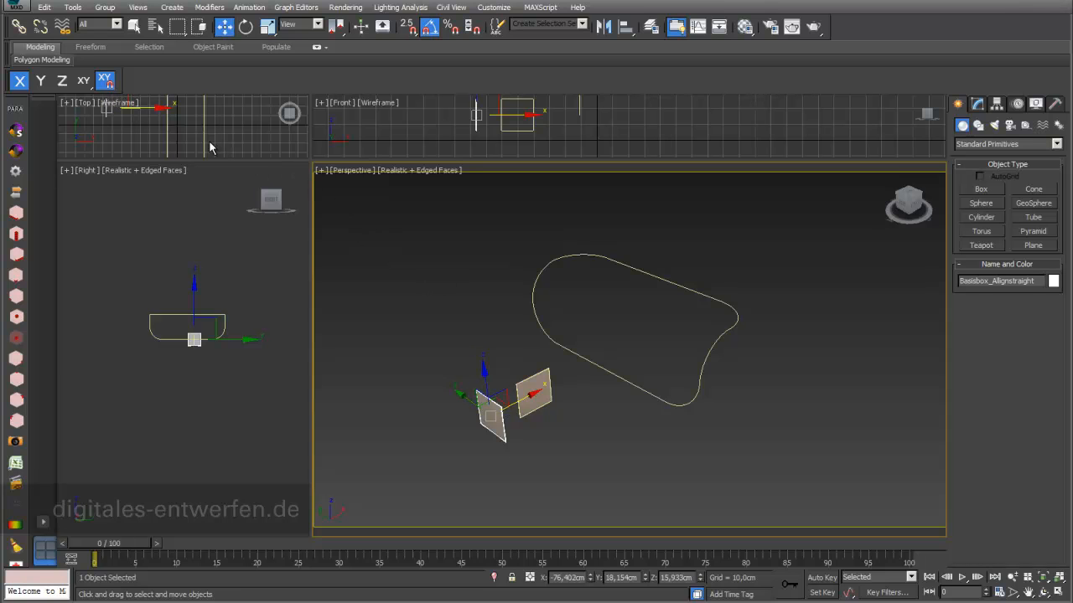
mouse_move(102, 8)
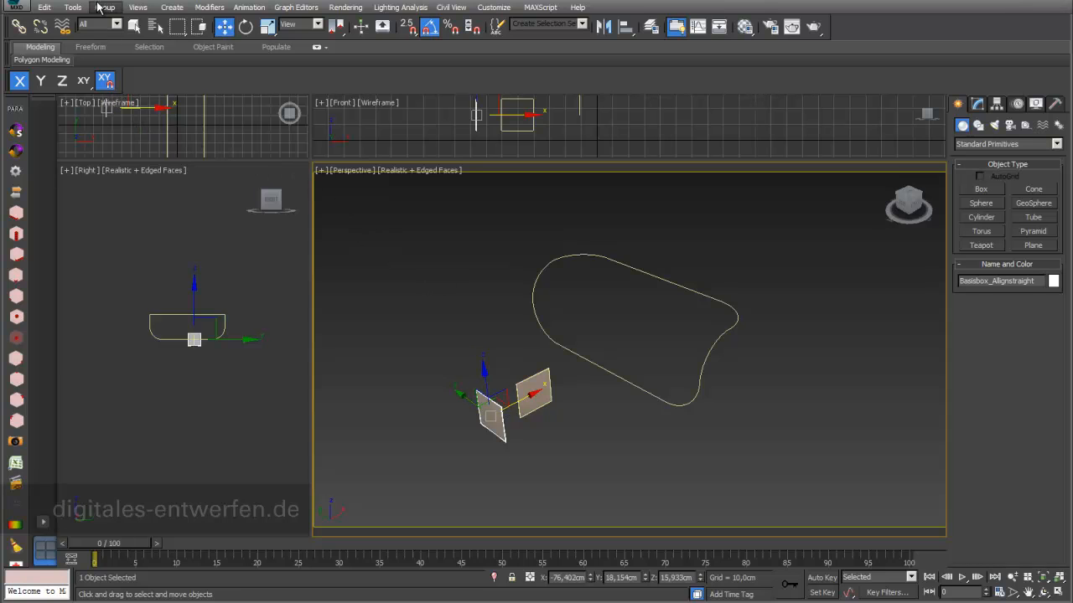
Step: In the Spacing Tool, pick the closed spline and use Space from Start with Specify Spacing
click(72, 6)
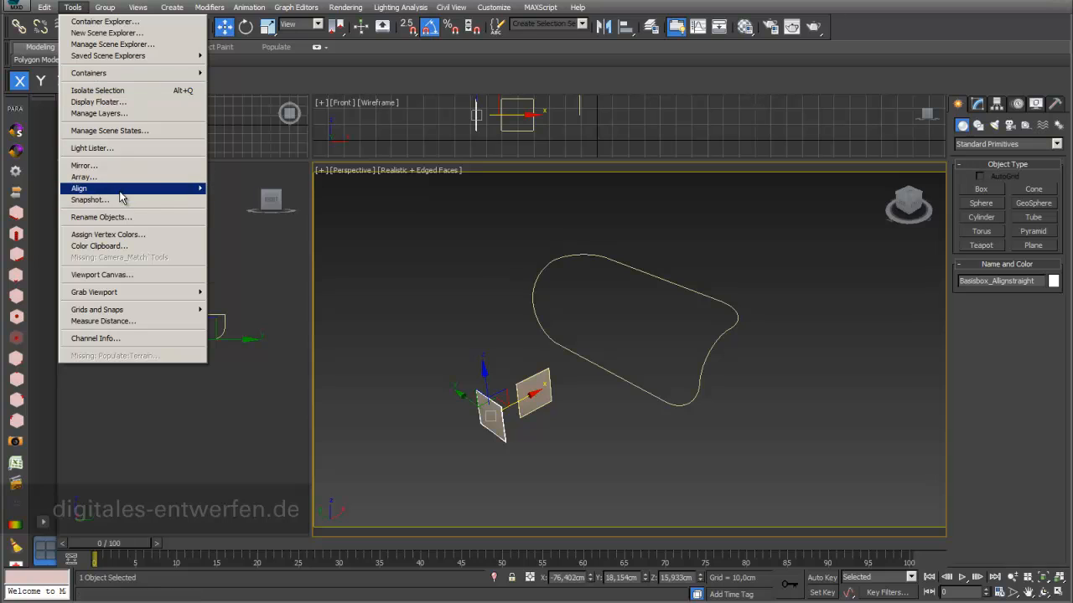
click(79, 188)
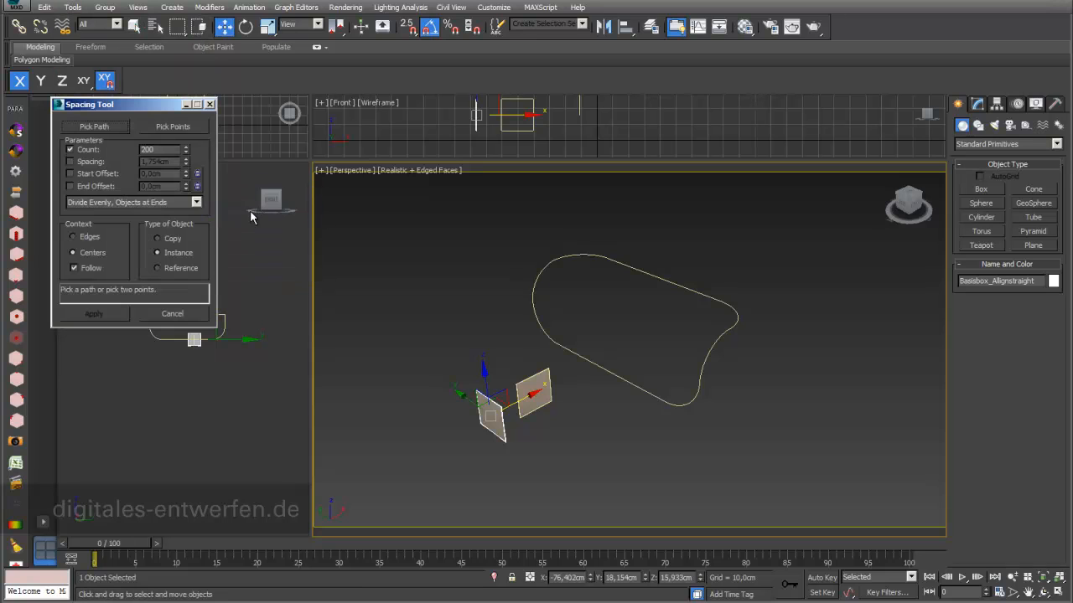
click(95, 127)
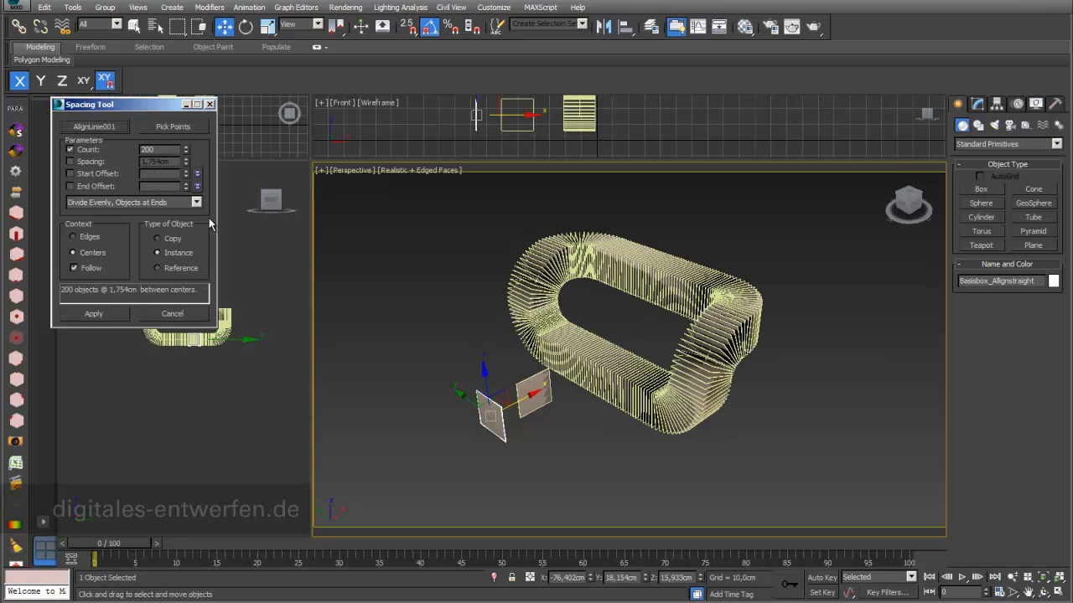
click(132, 202)
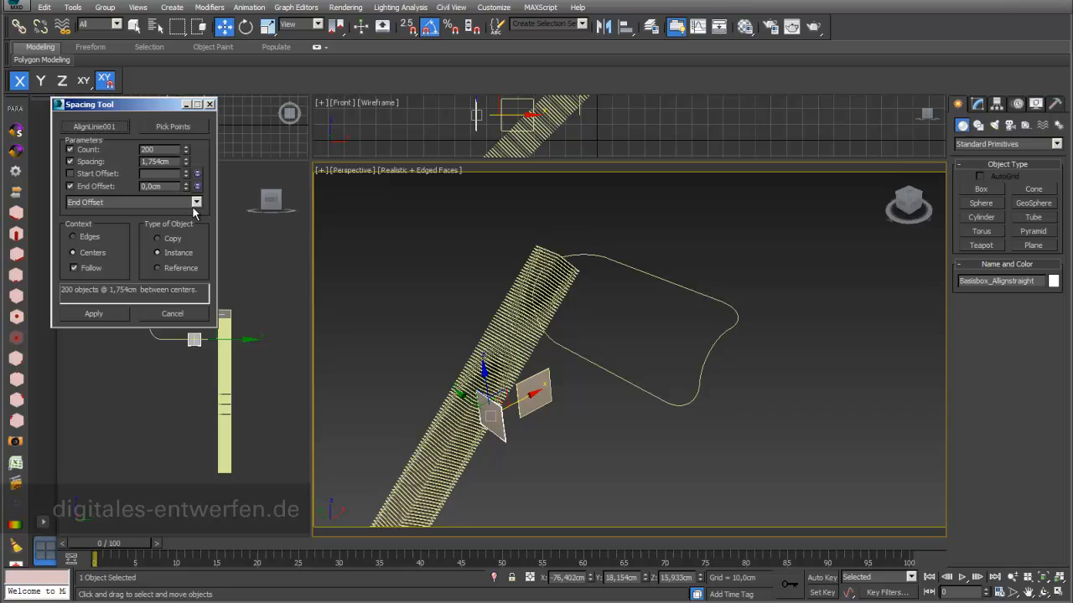
click(196, 202)
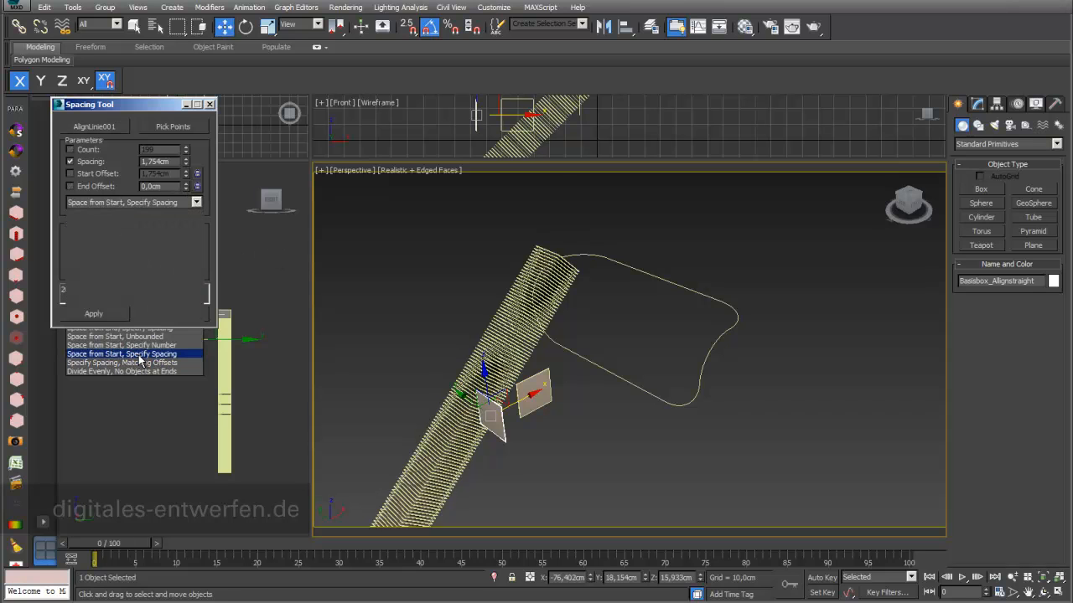
click(122, 353)
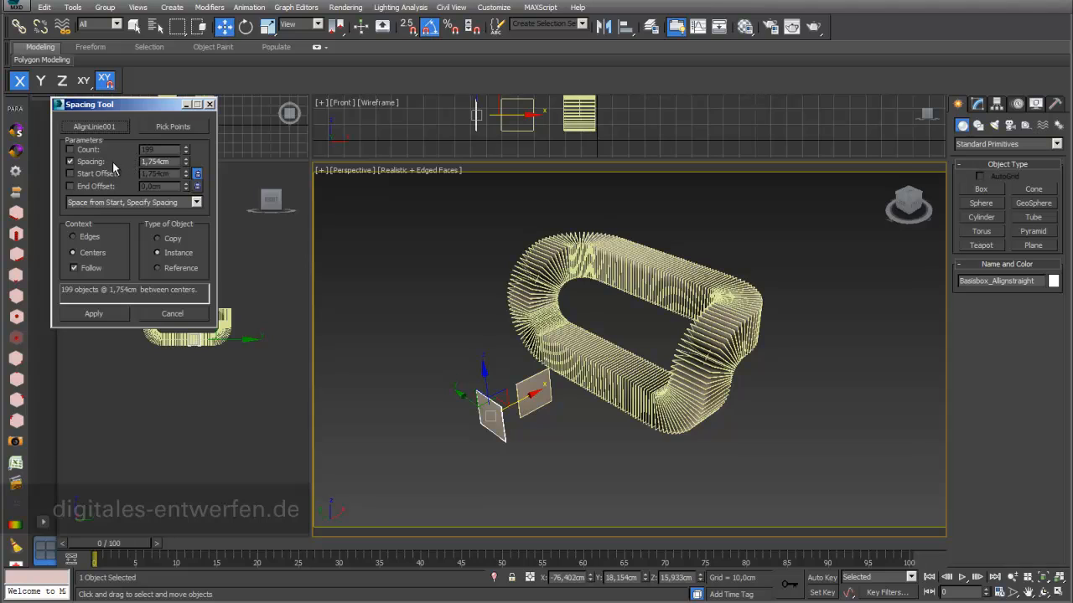
mouse_move(77, 178)
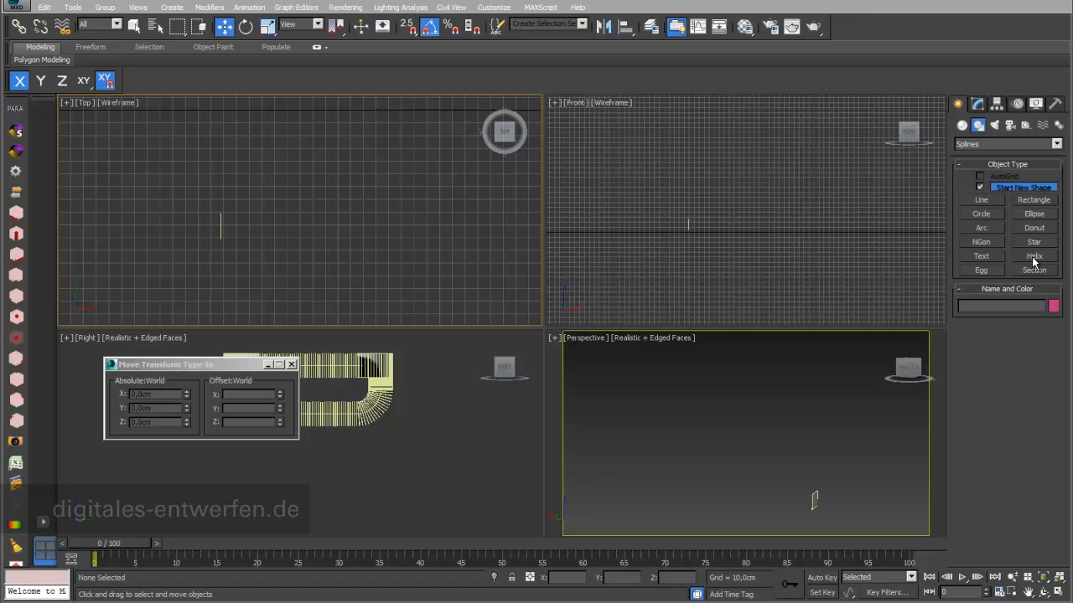
Step: Create a four-turn helix spline with Radius 1 of 70 cm and Radius 2 of 30 cm
click(1035, 256)
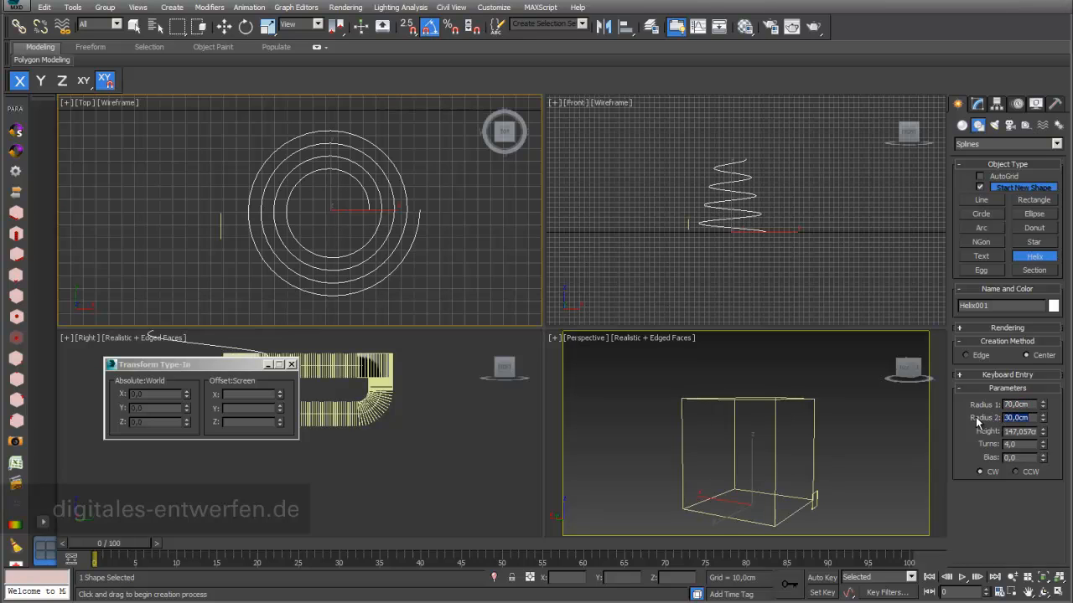
click(1044, 417)
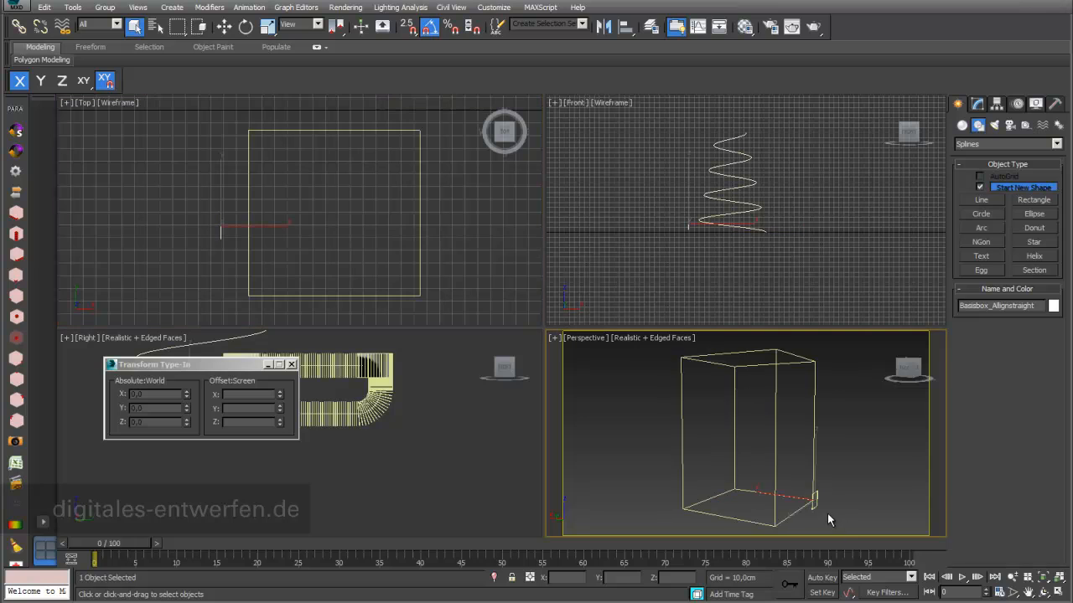
Step: In the Spacing Tool, set Count to 400 and pick the helix as the path
click(73, 6)
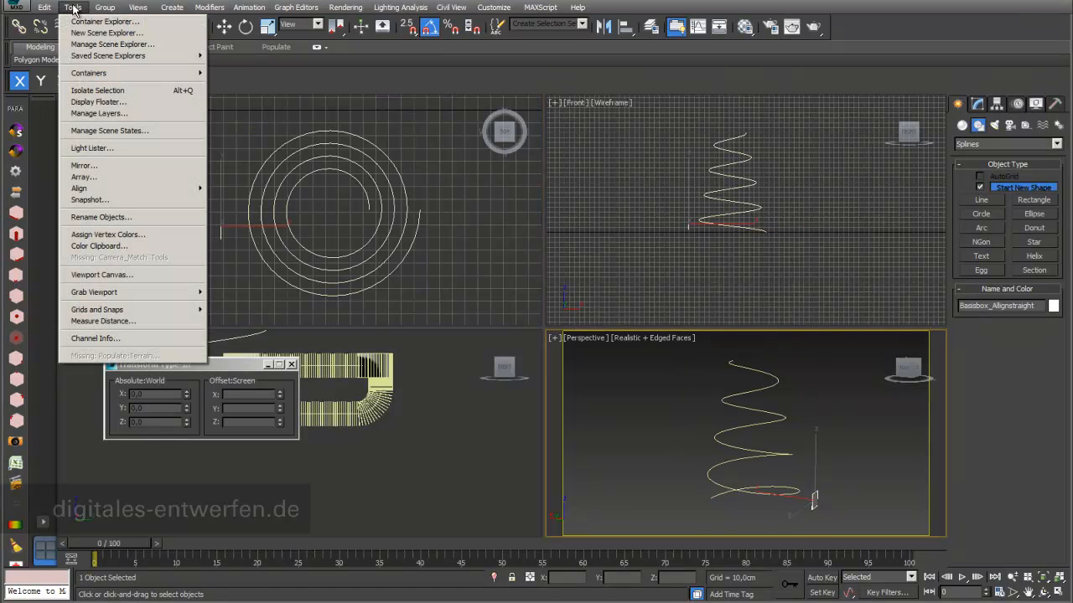
mouse_move(79, 187)
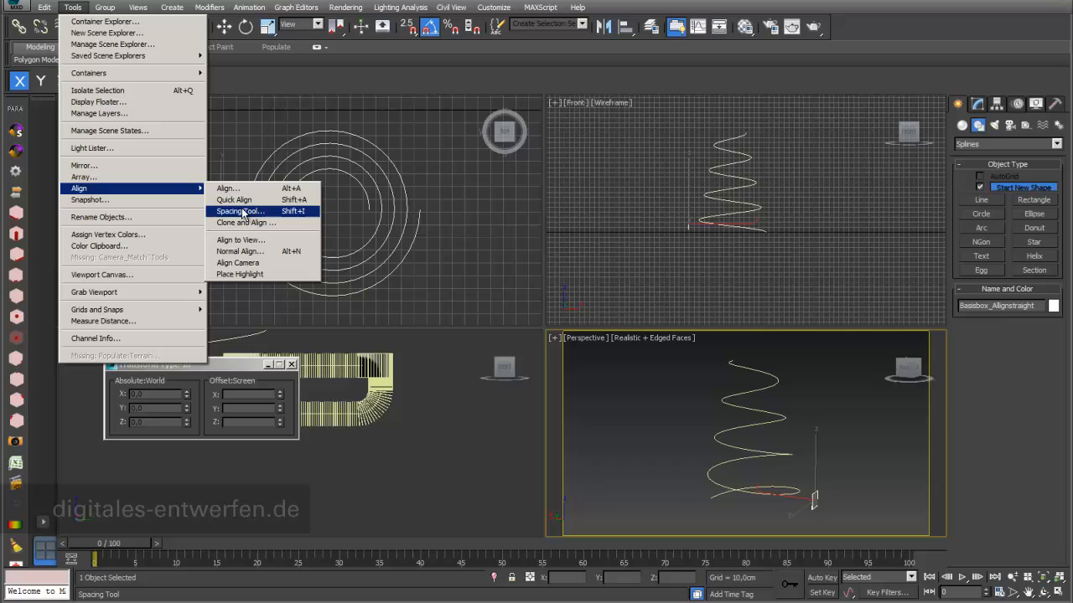
click(240, 210)
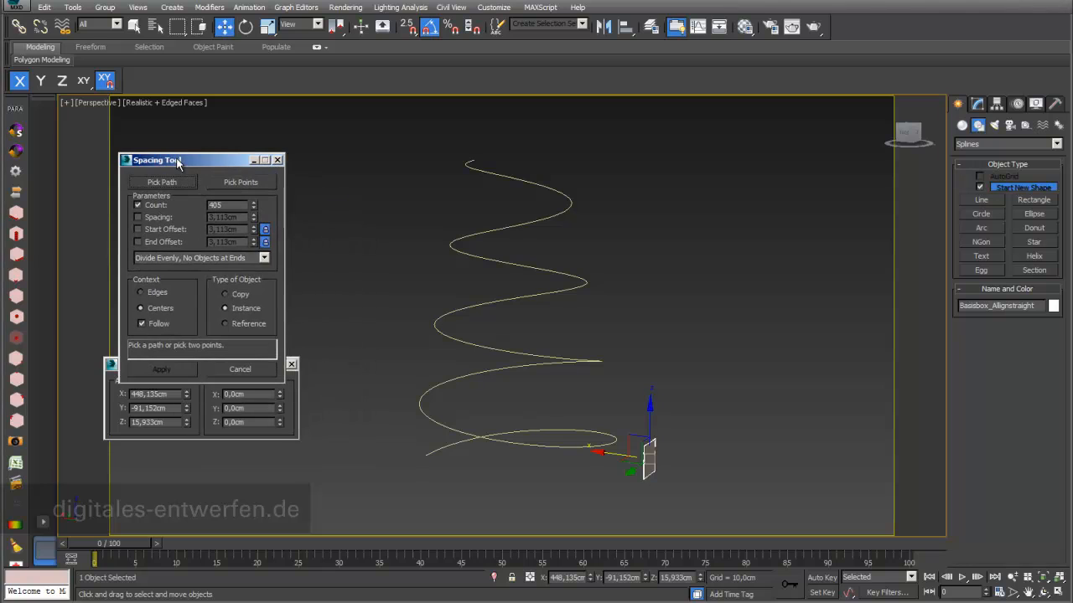
mouse_move(170, 212)
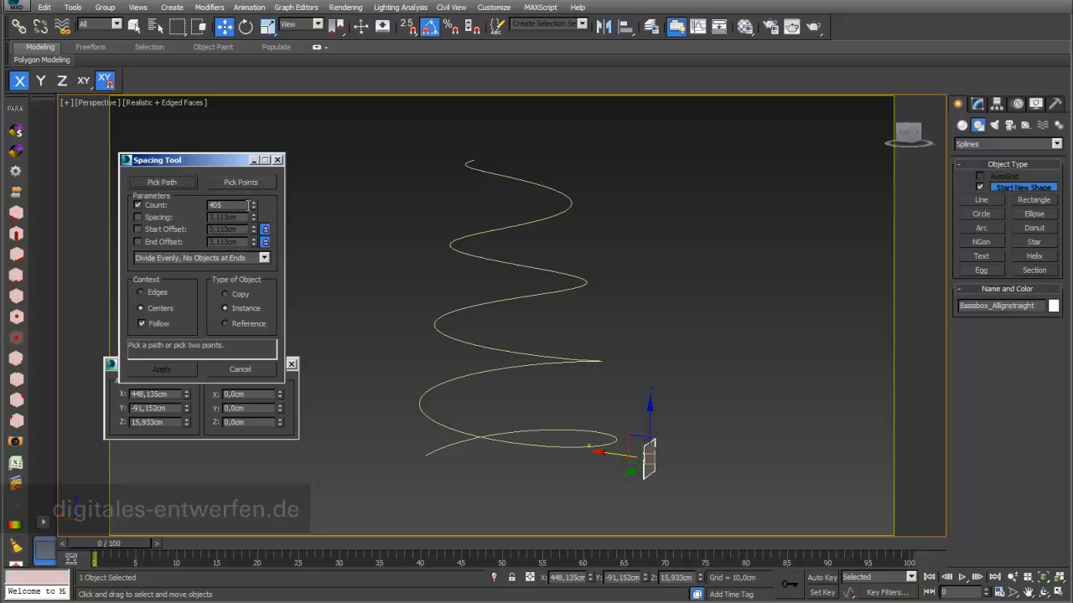
click(253, 207)
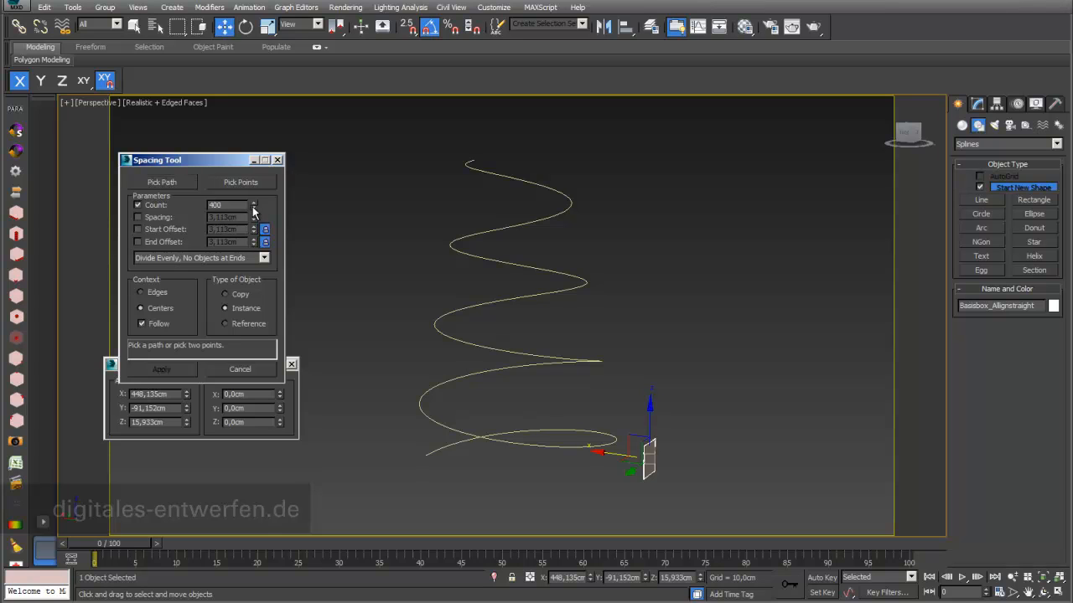
mouse_move(171, 317)
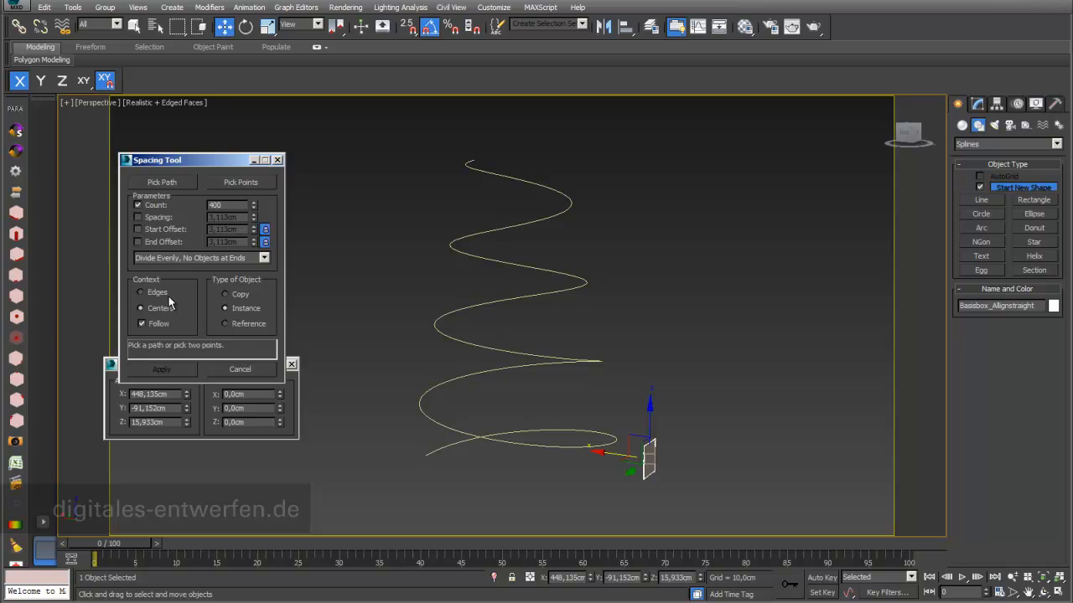
click(162, 182)
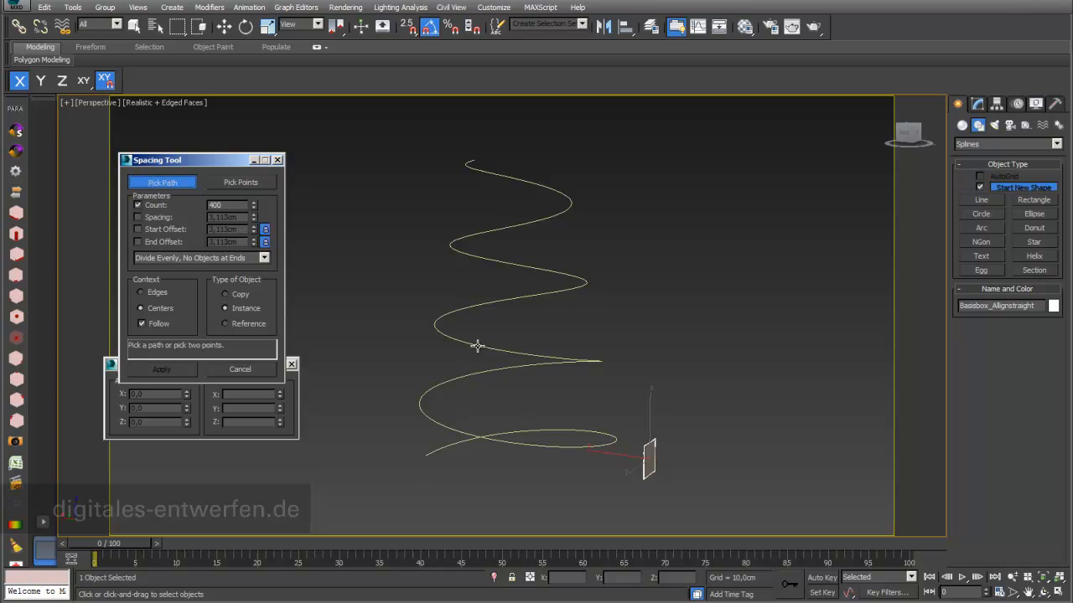
click(162, 182)
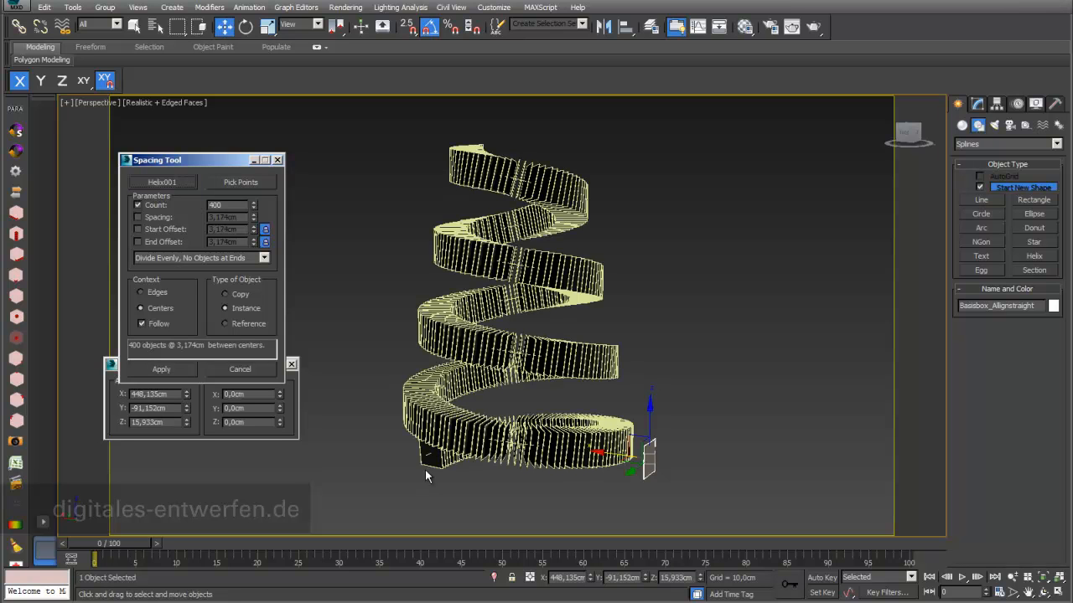